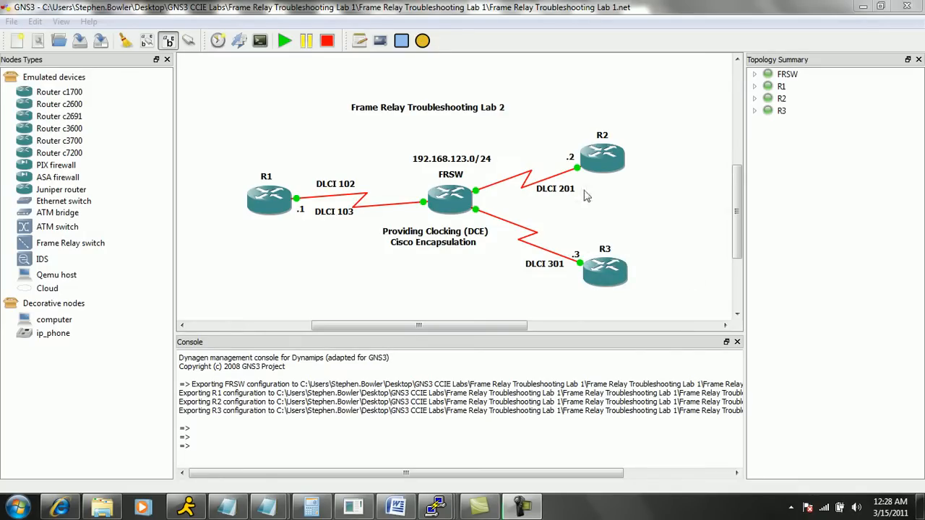
mouse_move(499, 137)
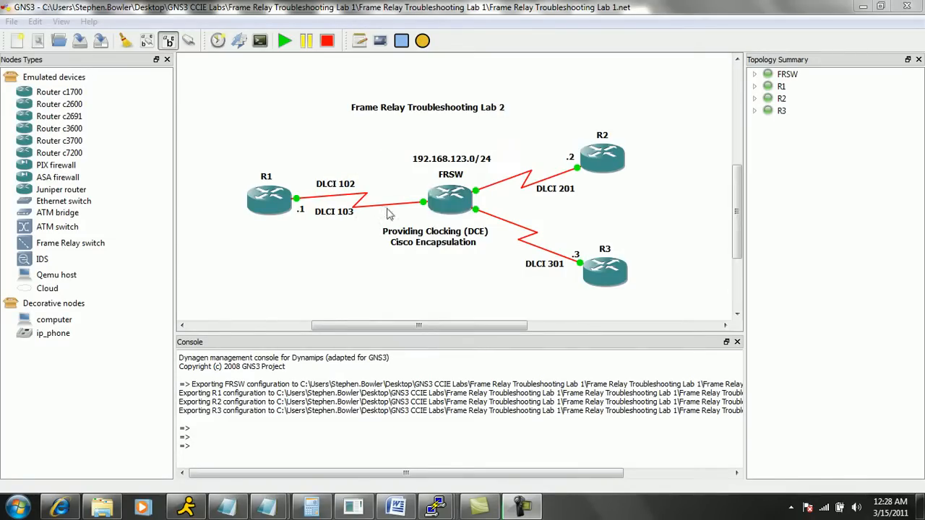
mouse_move(269, 148)
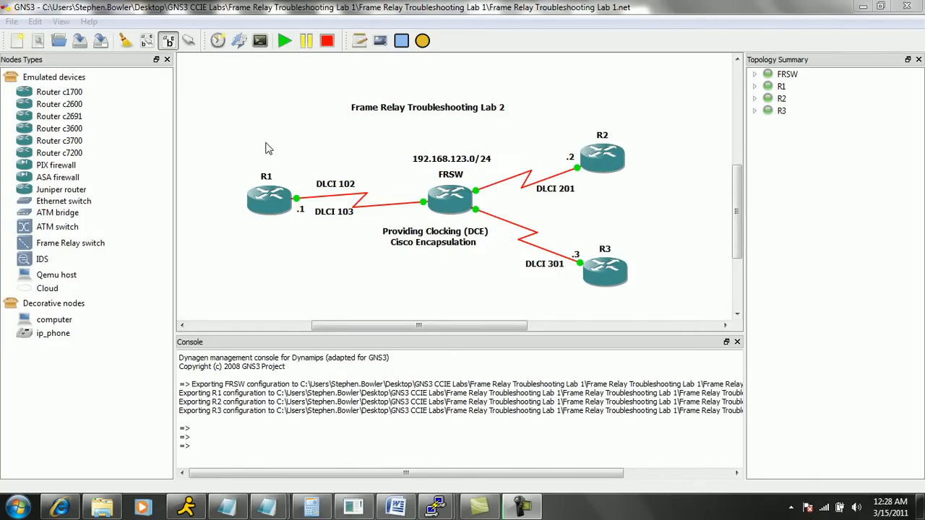
mouse_move(405, 142)
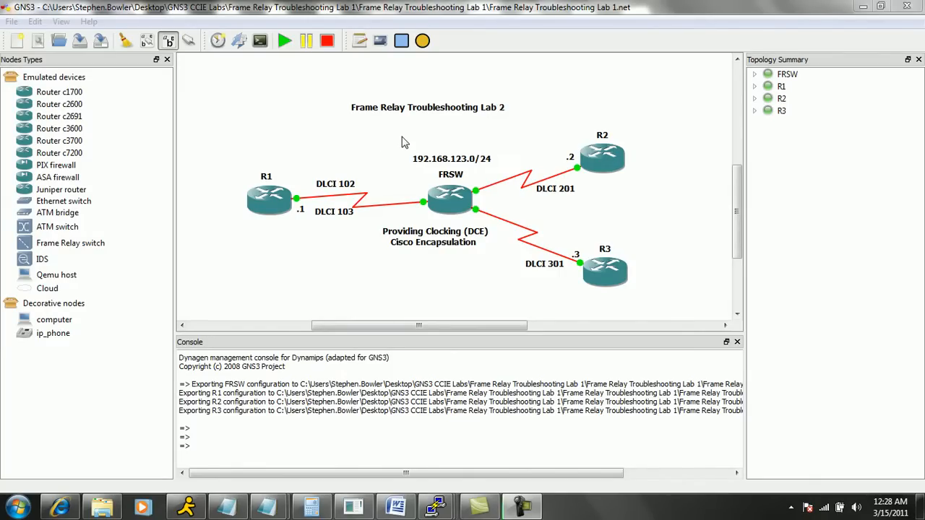
Display interface labels so FRSW's links to R1, R2 and R3 show s0/0, s0/1 and s0/2
click(604, 271)
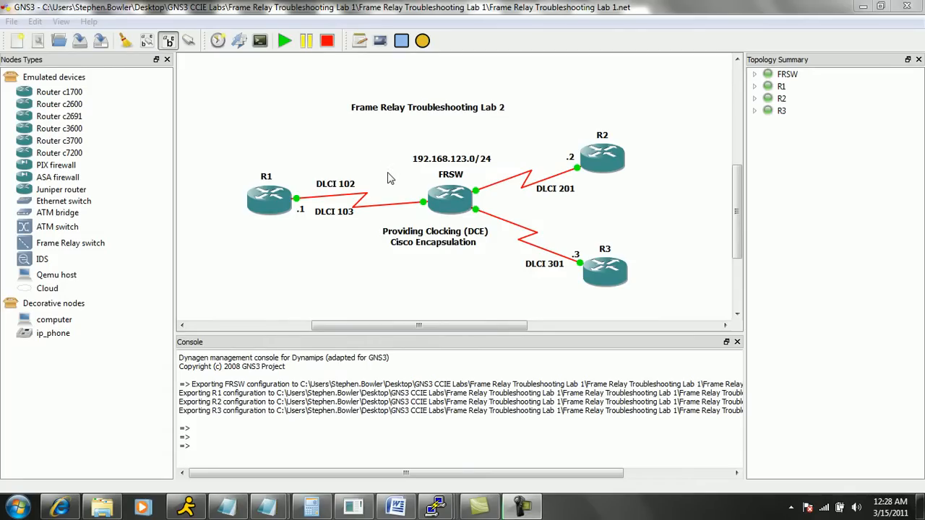
mouse_move(248, 65)
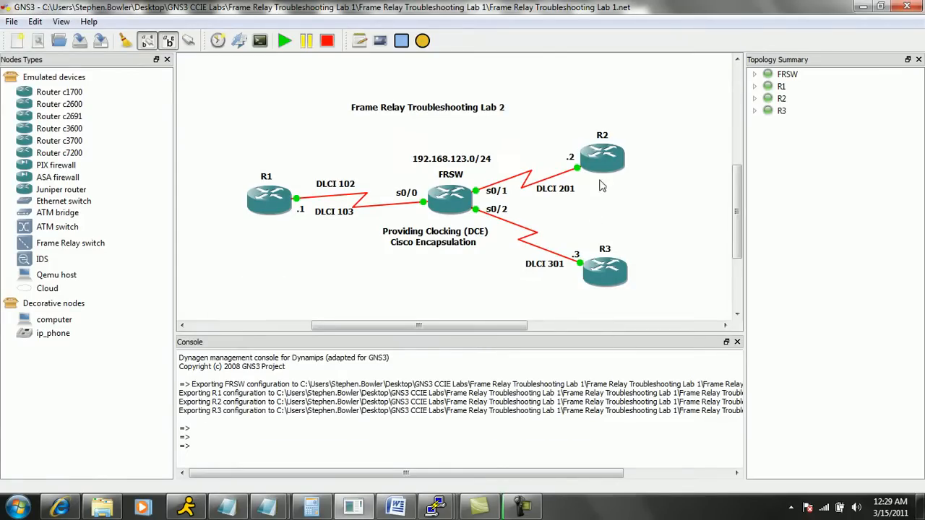
mouse_move(489, 245)
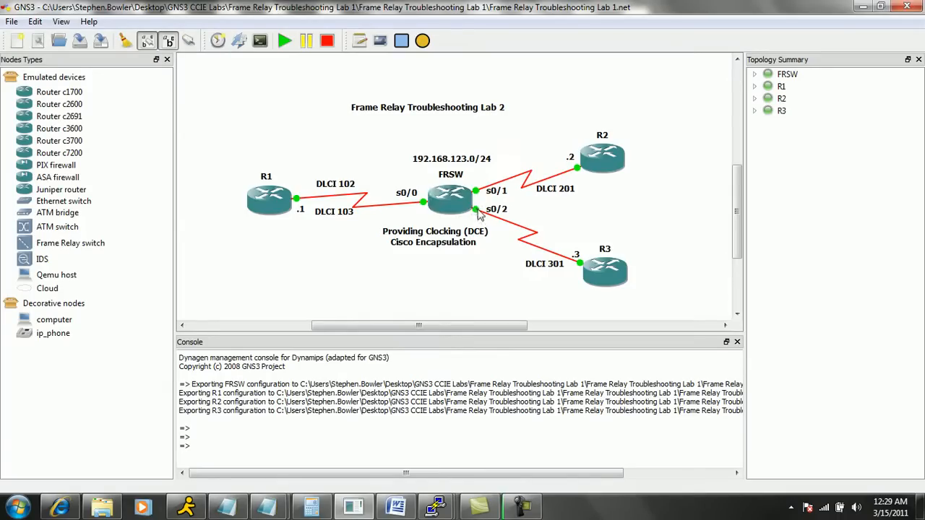
mouse_move(503, 219)
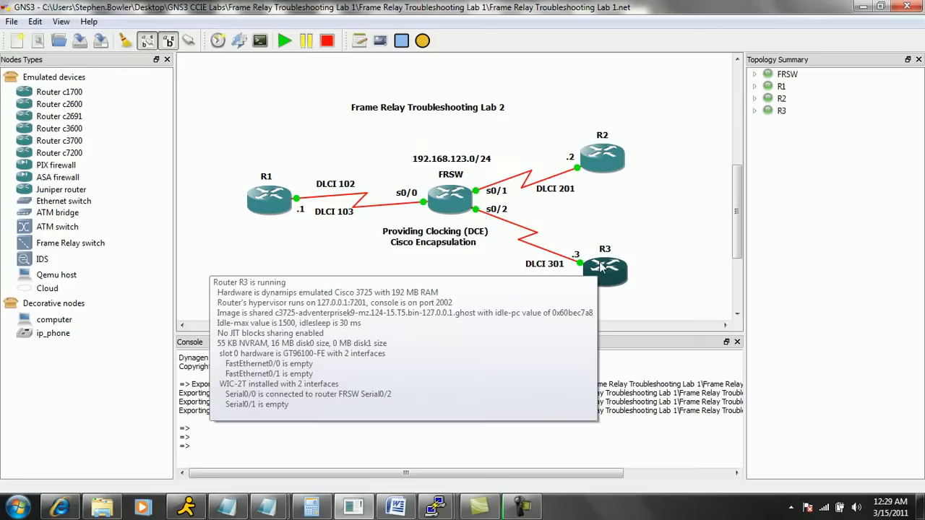
mouse_move(452, 190)
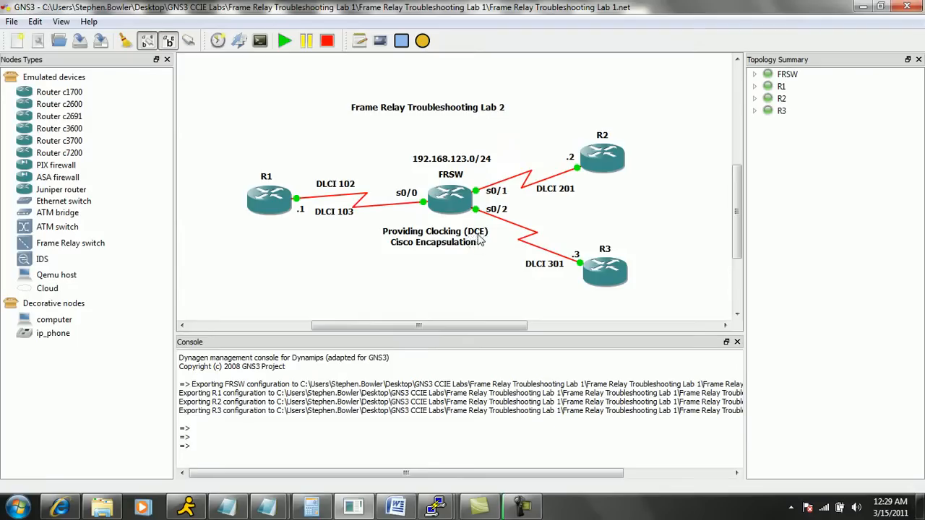
mouse_move(459, 246)
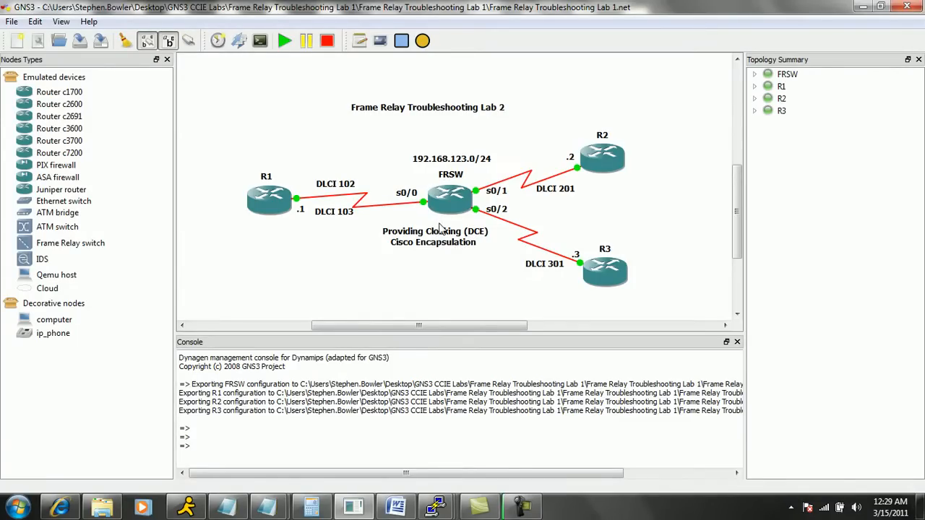
click(433, 237)
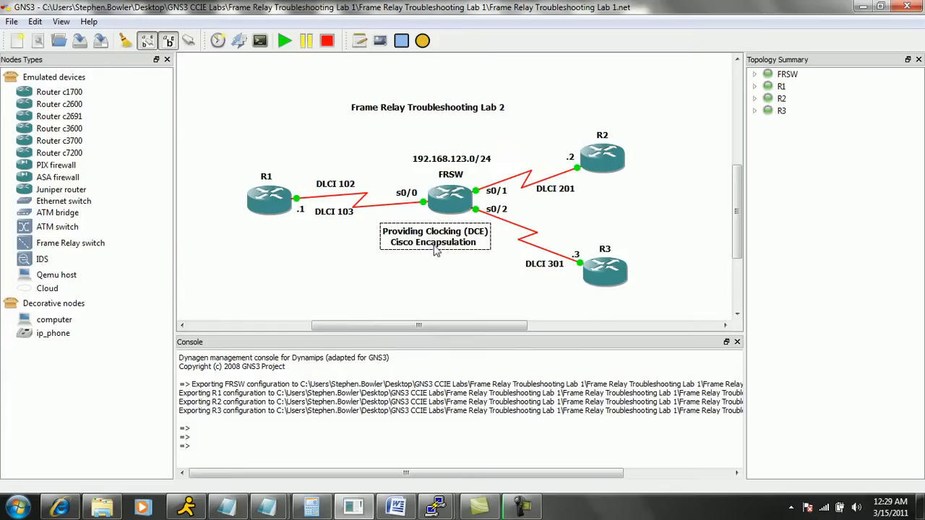
mouse_move(462, 292)
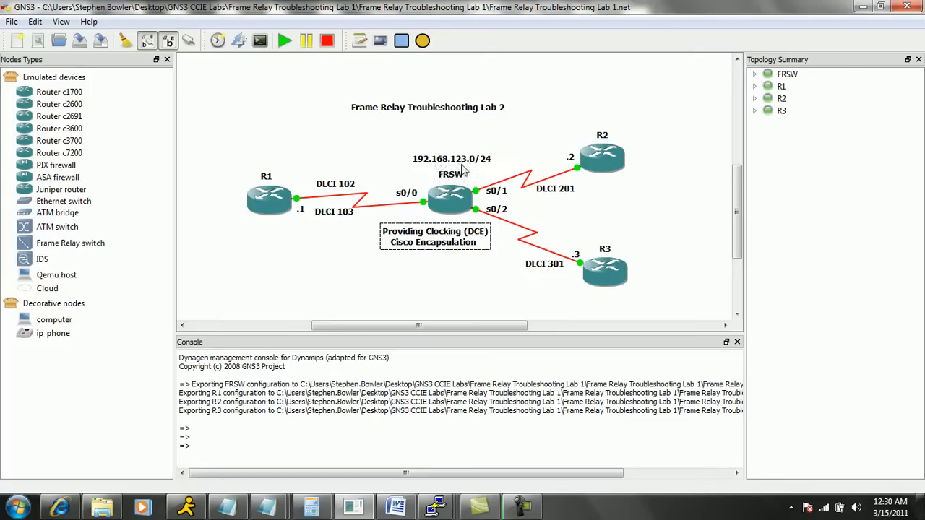
mouse_move(504, 114)
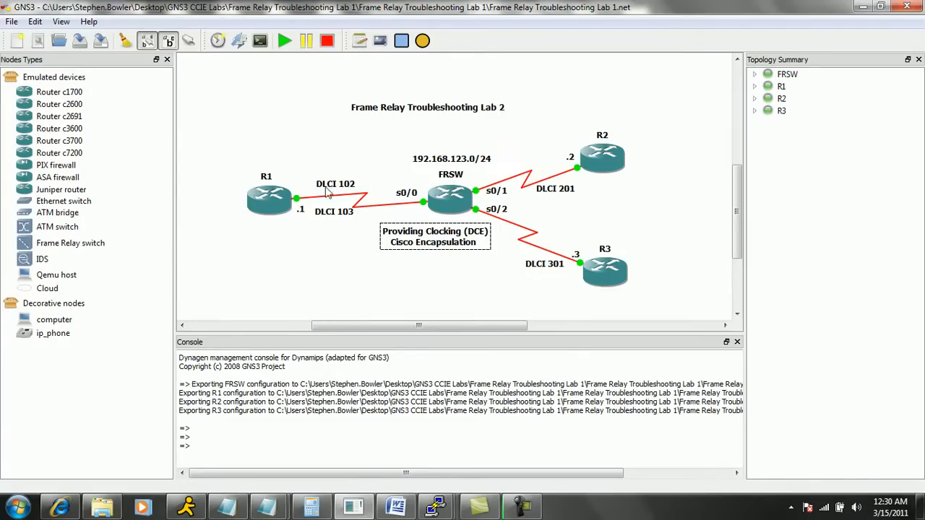
mouse_move(564, 134)
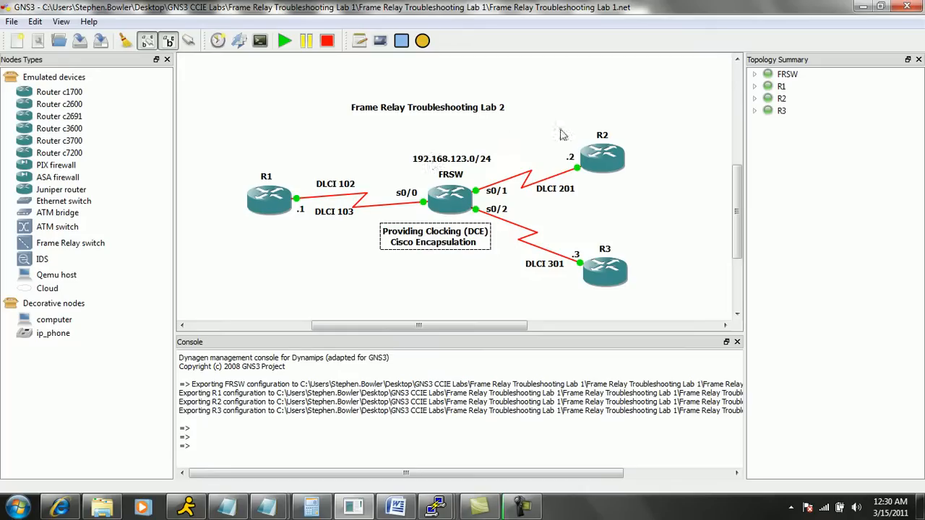
mouse_move(578, 229)
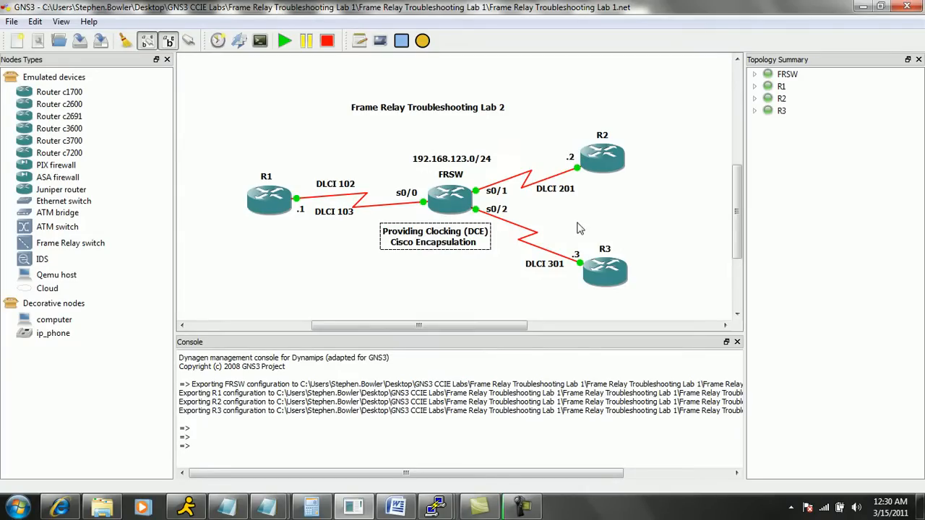
mouse_move(475, 171)
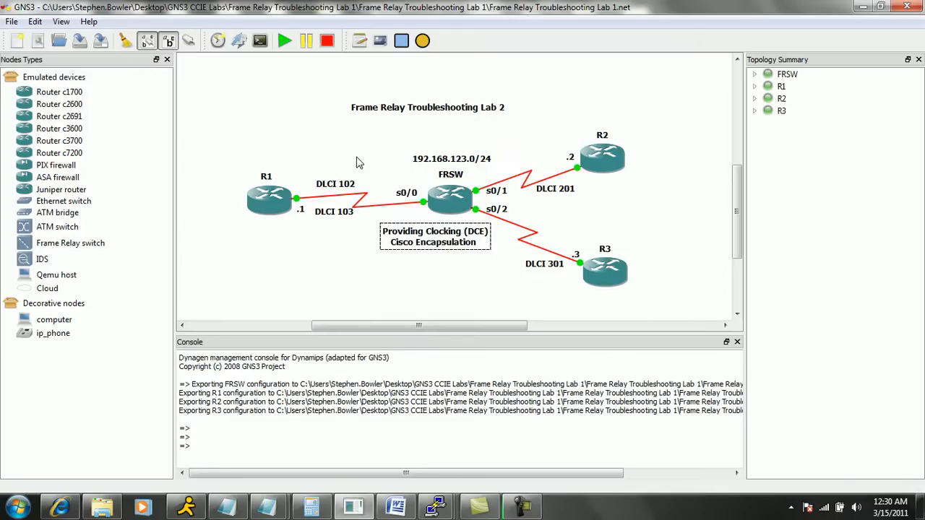
mouse_move(331, 183)
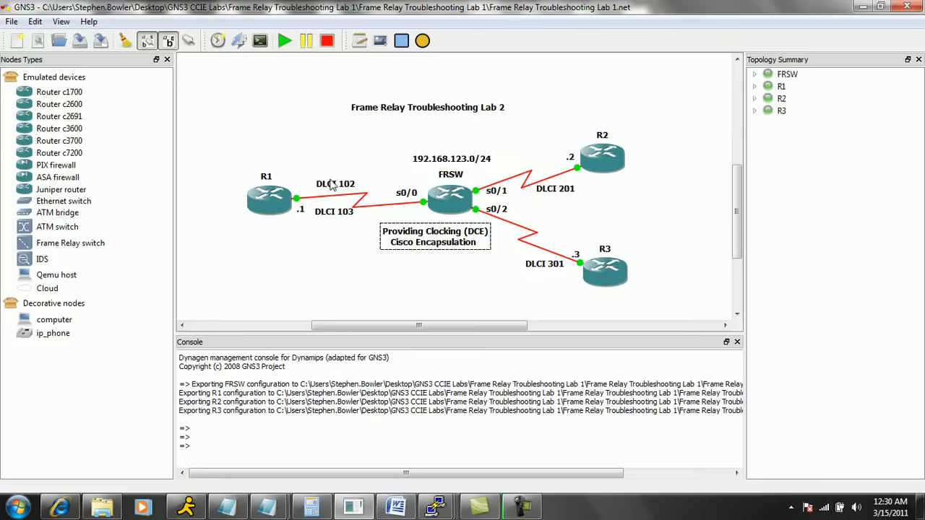
mouse_move(351, 190)
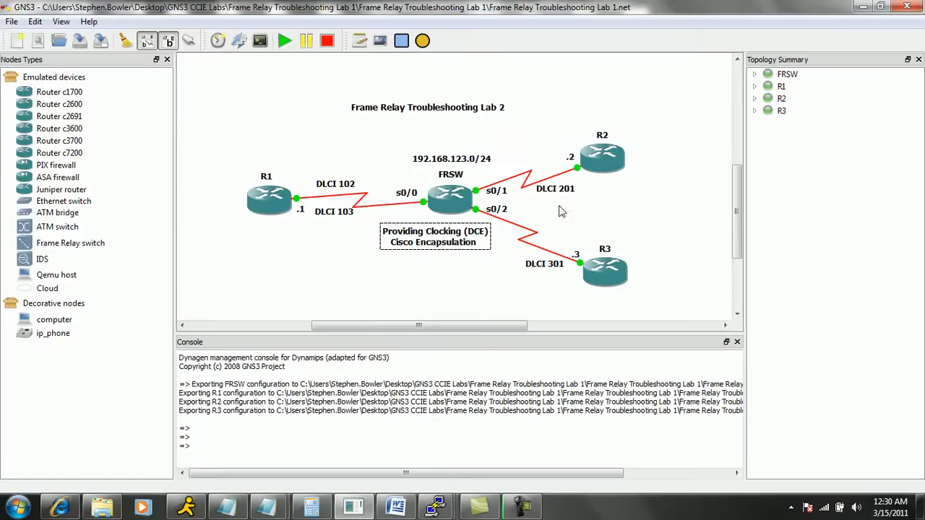
mouse_move(320, 219)
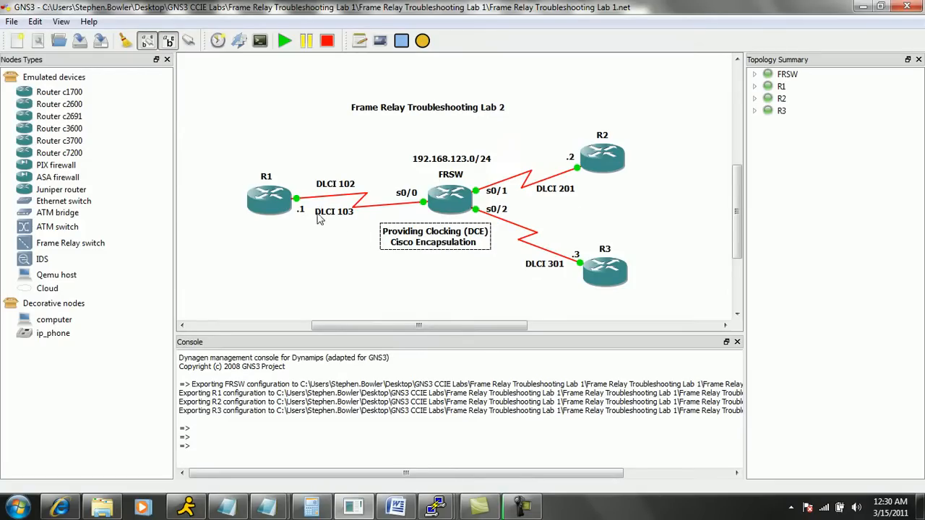
mouse_move(569, 269)
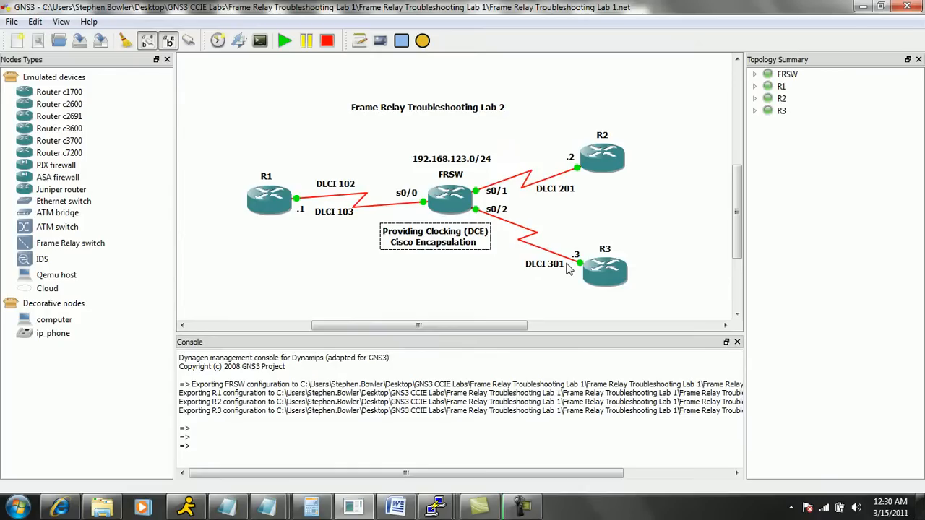
mouse_move(568, 279)
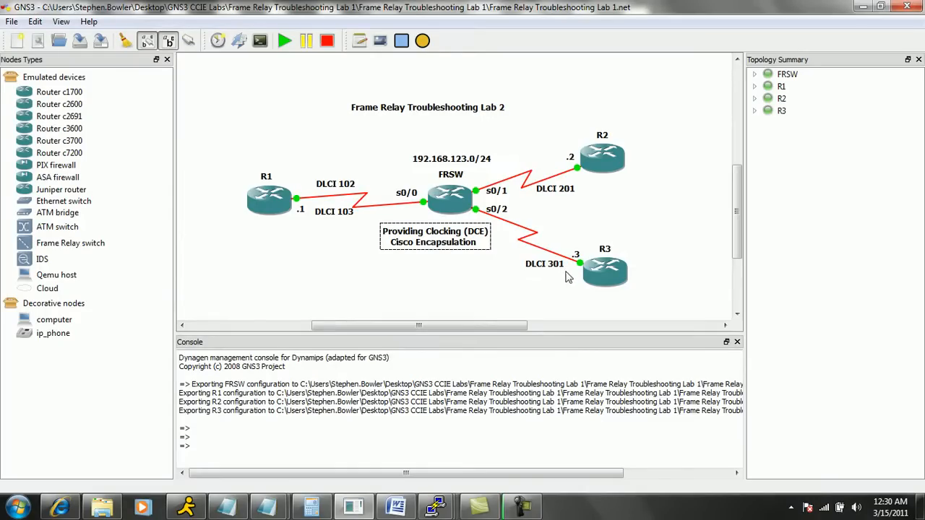
mouse_move(341, 192)
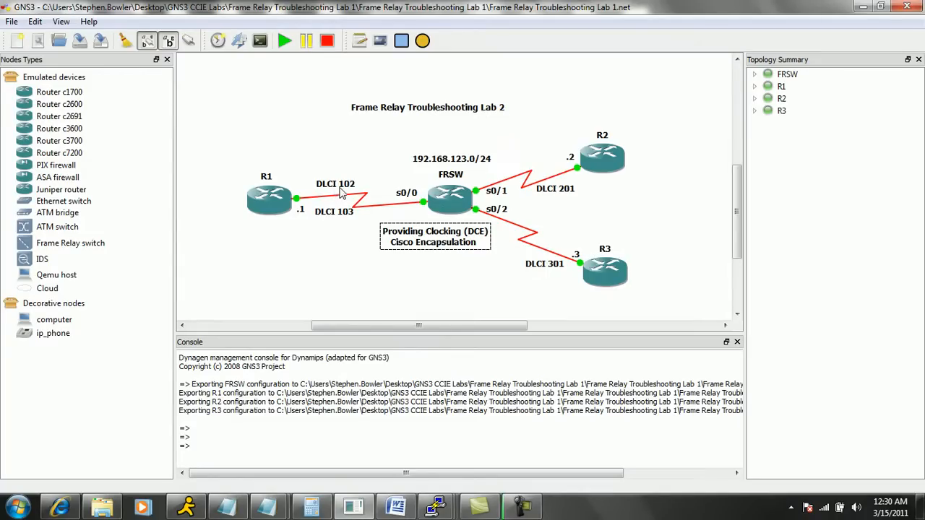
mouse_move(565, 155)
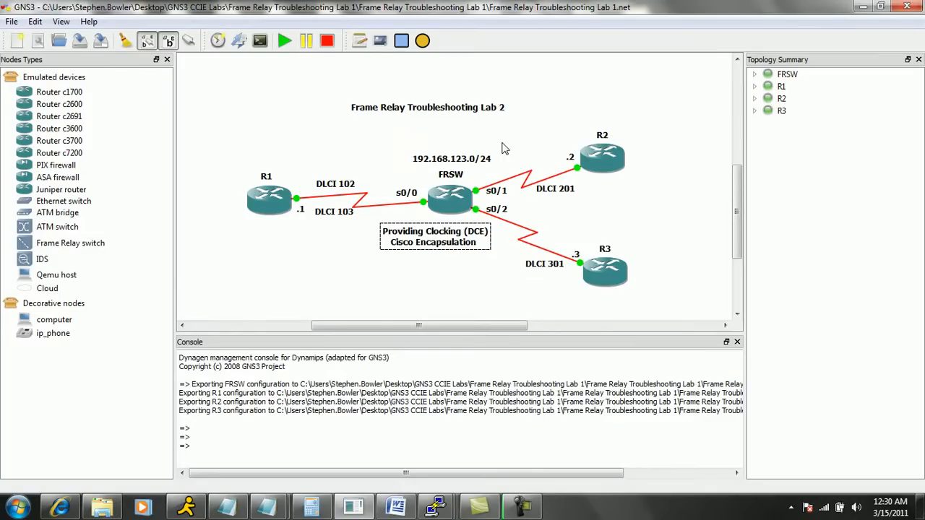
mouse_move(408, 112)
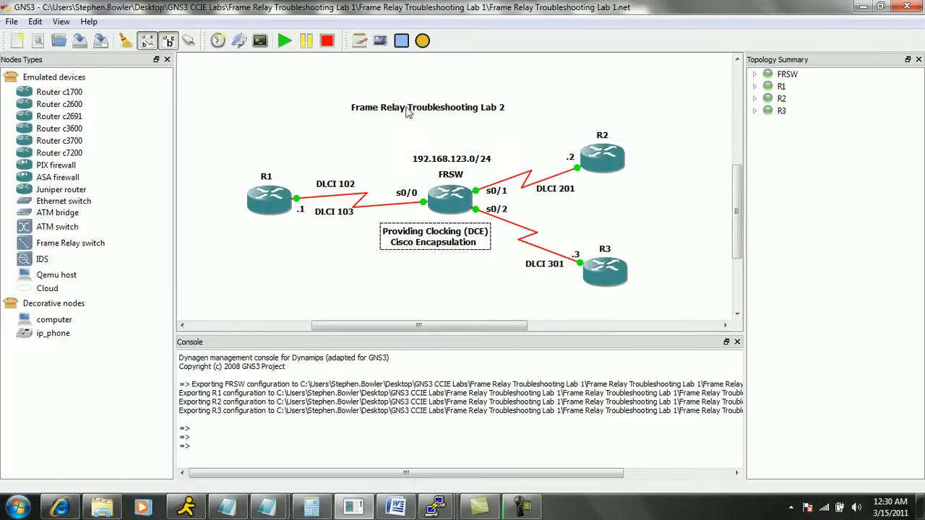
mouse_move(433, 112)
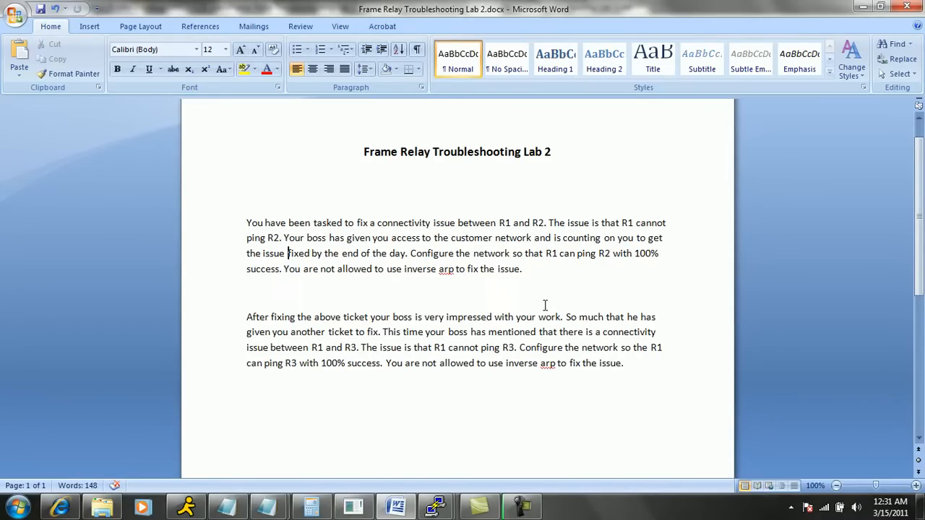
mouse_move(524, 295)
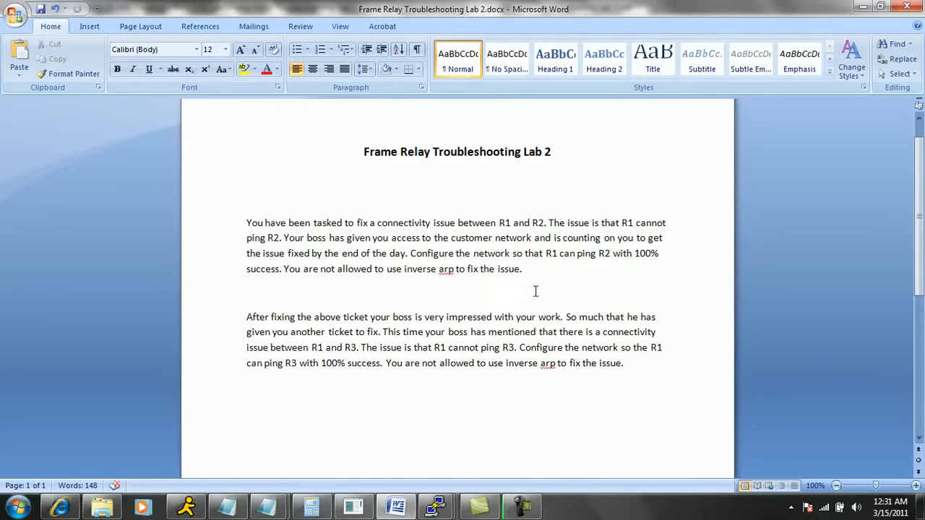
mouse_move(497, 289)
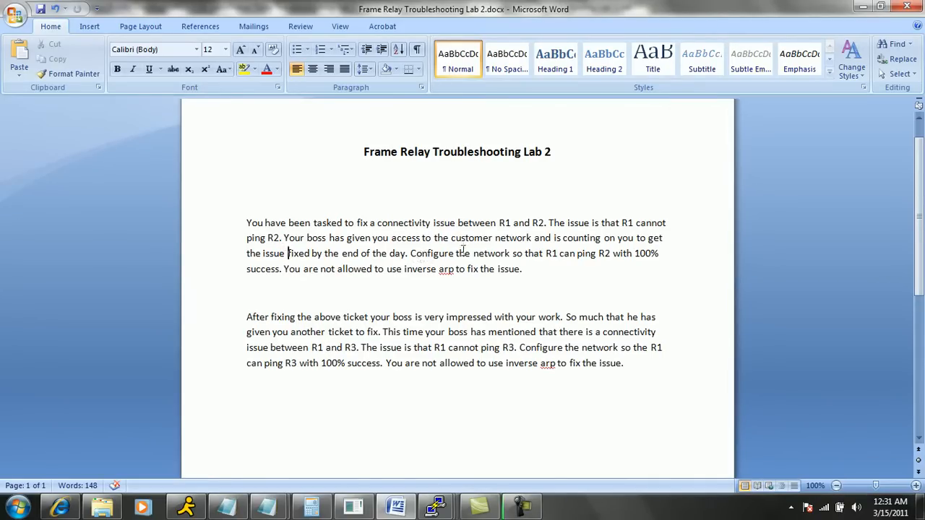
mouse_move(602, 249)
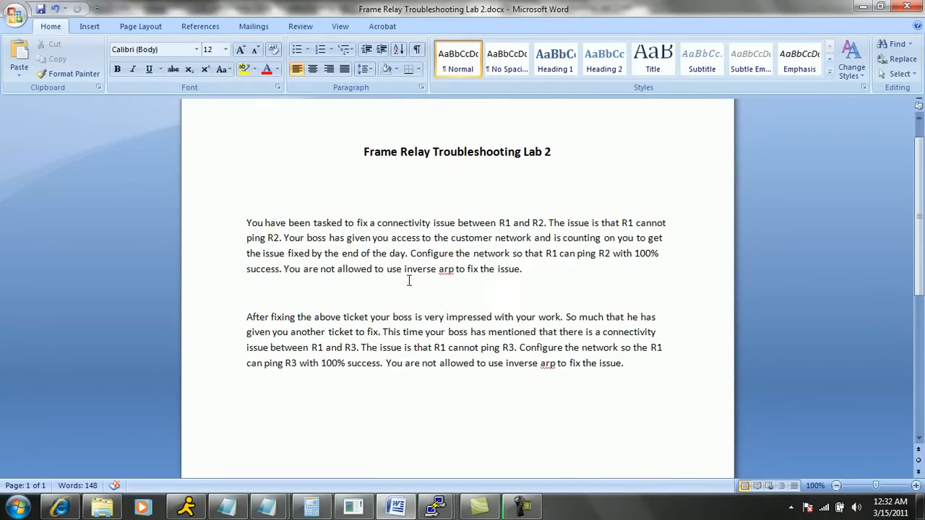
mouse_move(361, 284)
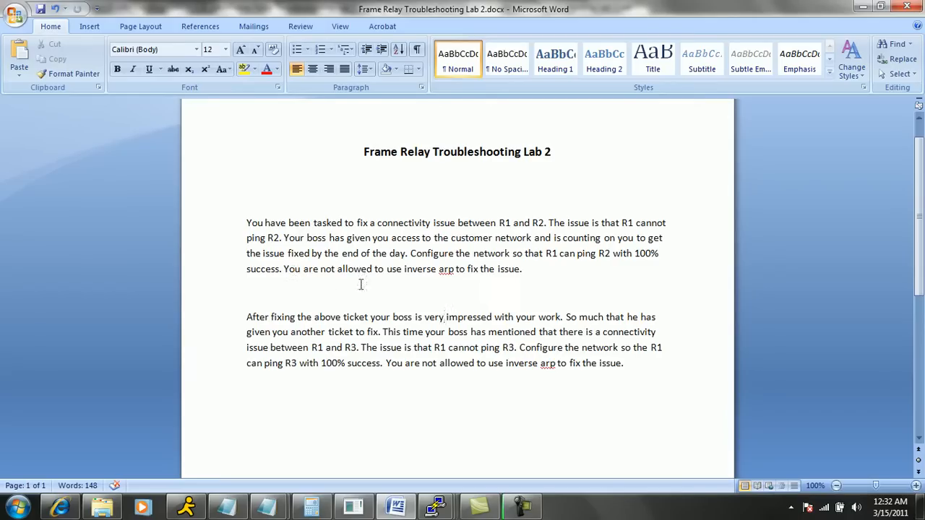
Open 'Frame Relay Troubleshooting Lab 2.docx' in Word to view the R1-to-R2 and R1-to-R3 tickets
click(443, 317)
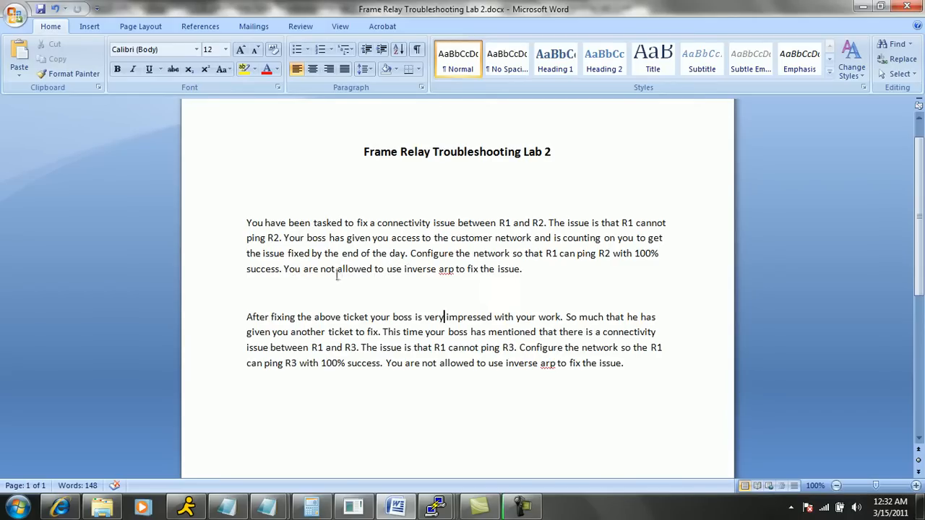